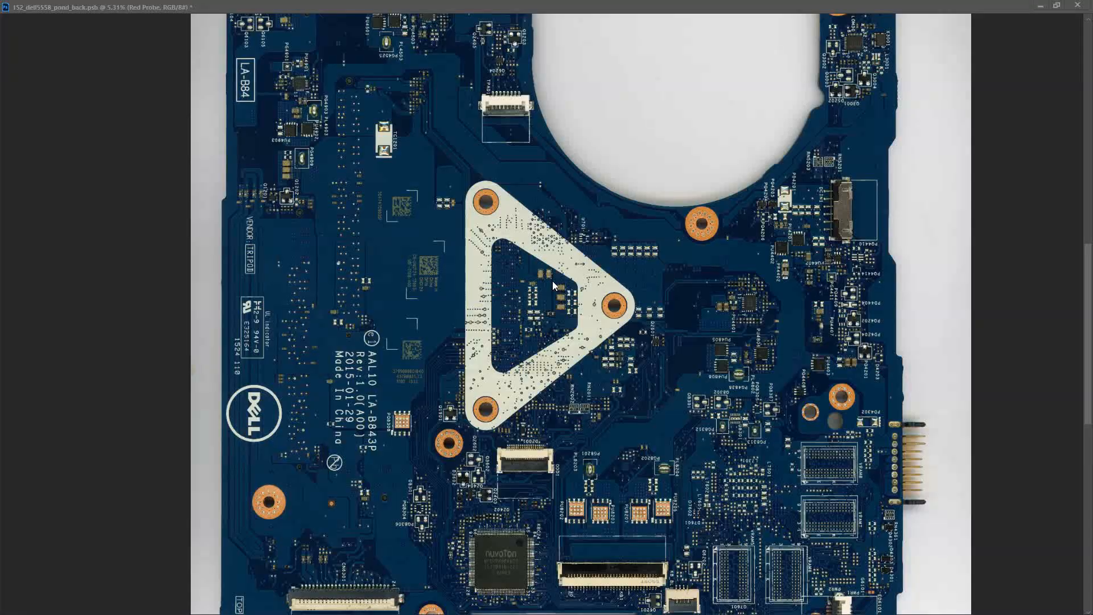
mouse_move(744, 306)
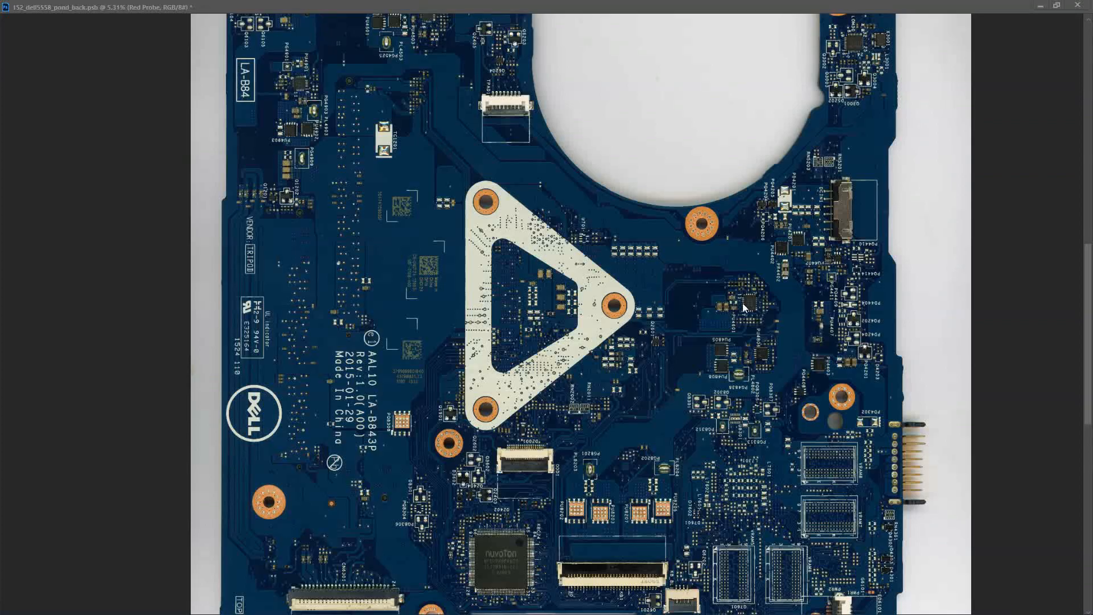
mouse_move(844, 235)
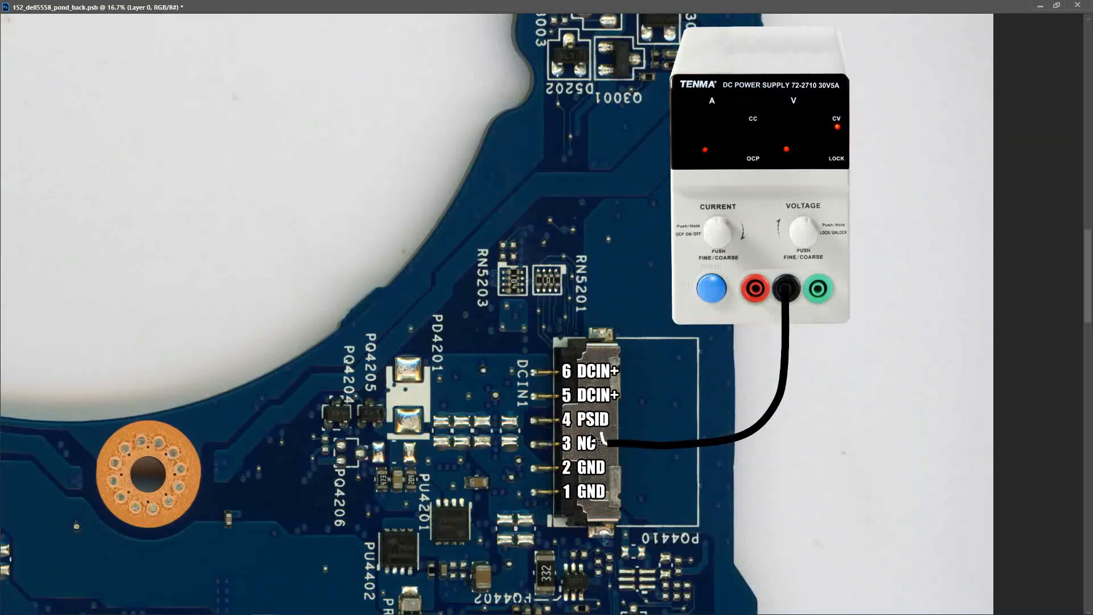
mouse_move(594, 438)
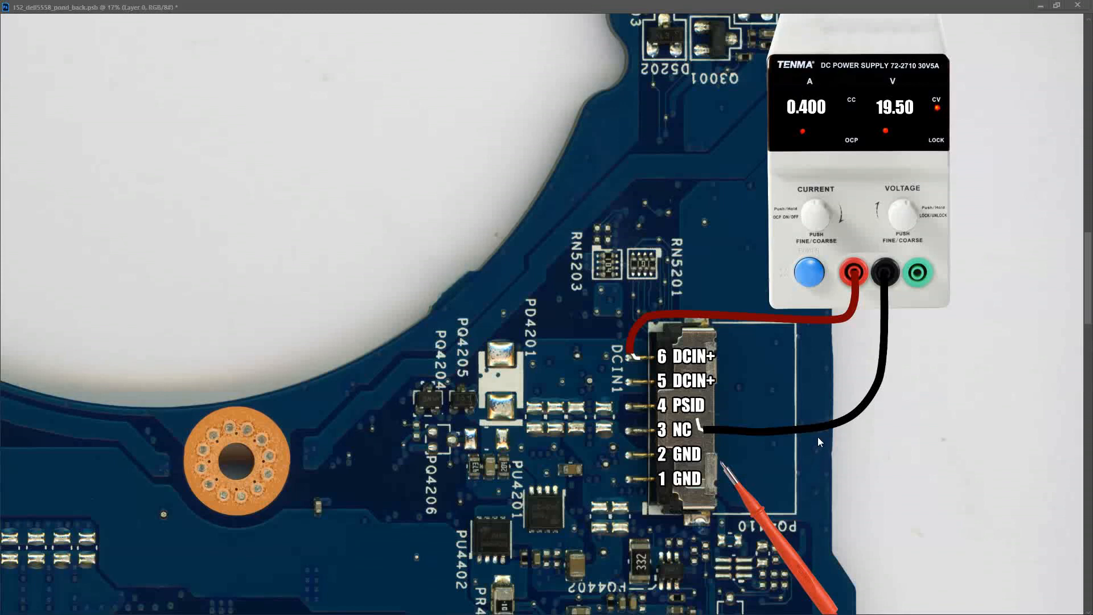
mouse_move(840, 502)
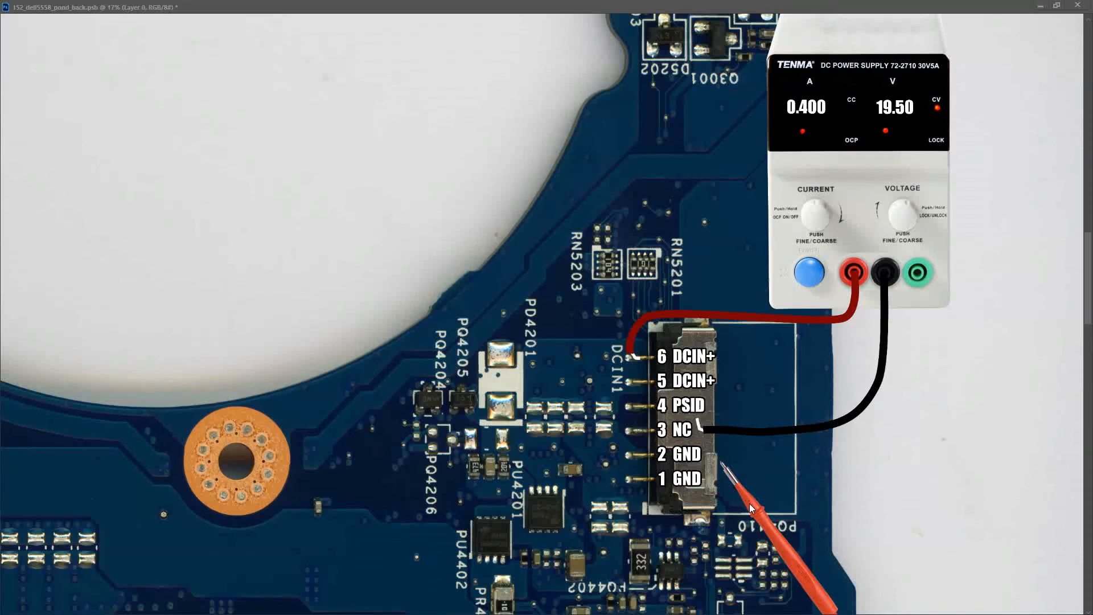
mouse_move(1086, 262)
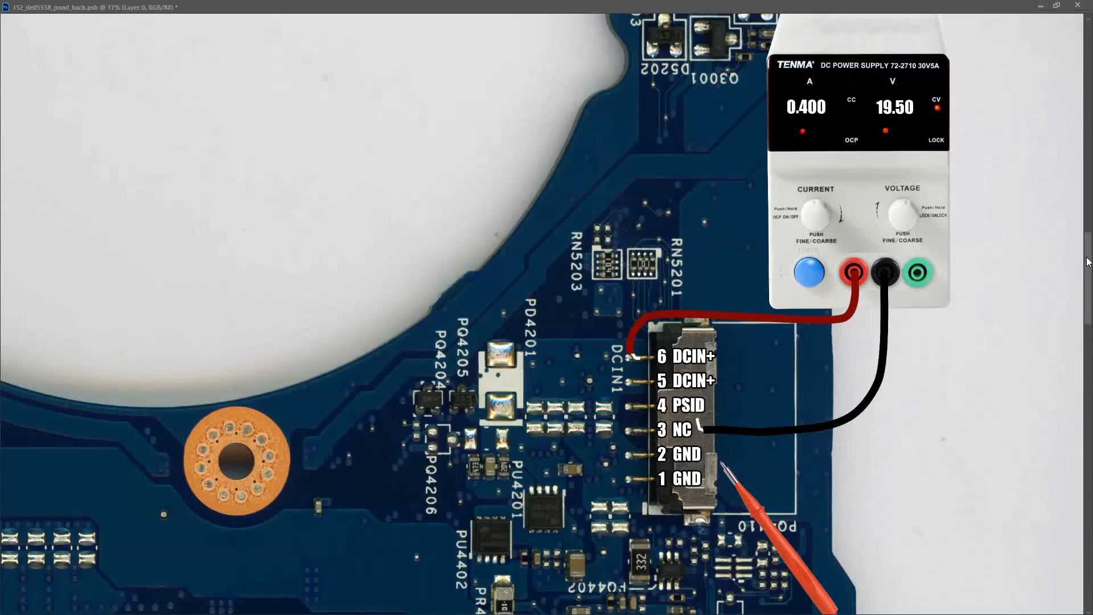
scroll("down", 3)
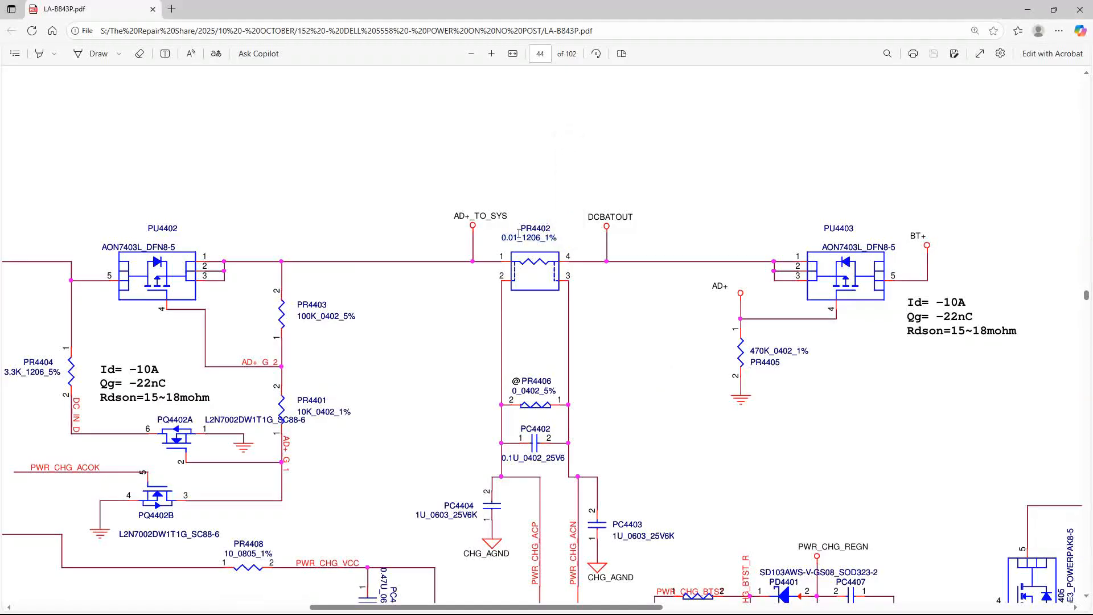
mouse_move(566, 357)
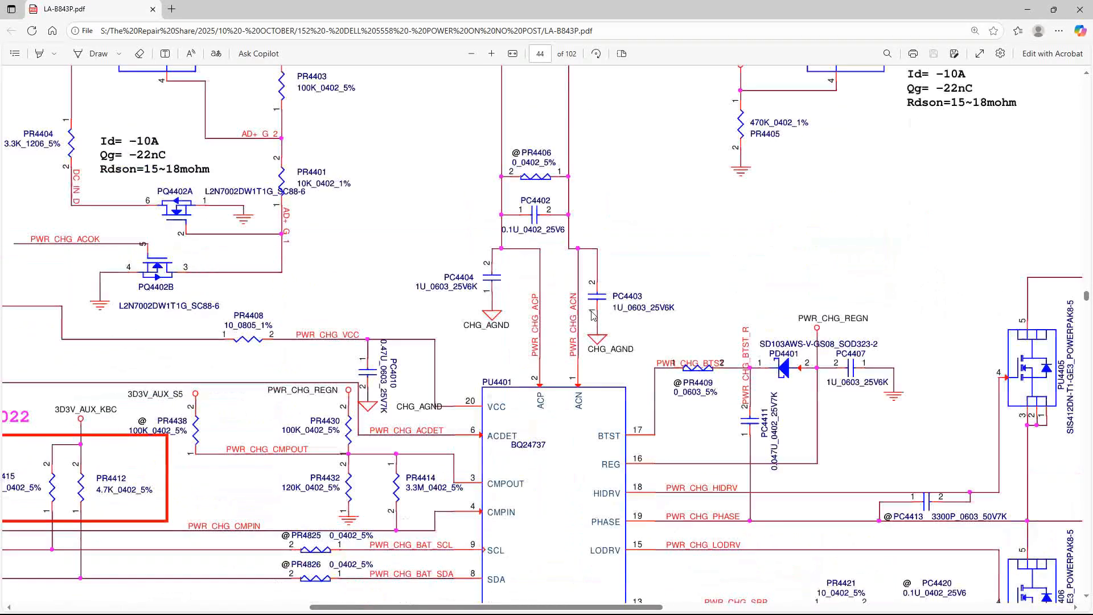
- Scroll through schematic page 44 past the PU4401 BQ24737 charger to the PU4402–PU4403 MOSFET path
scroll("down", 3)
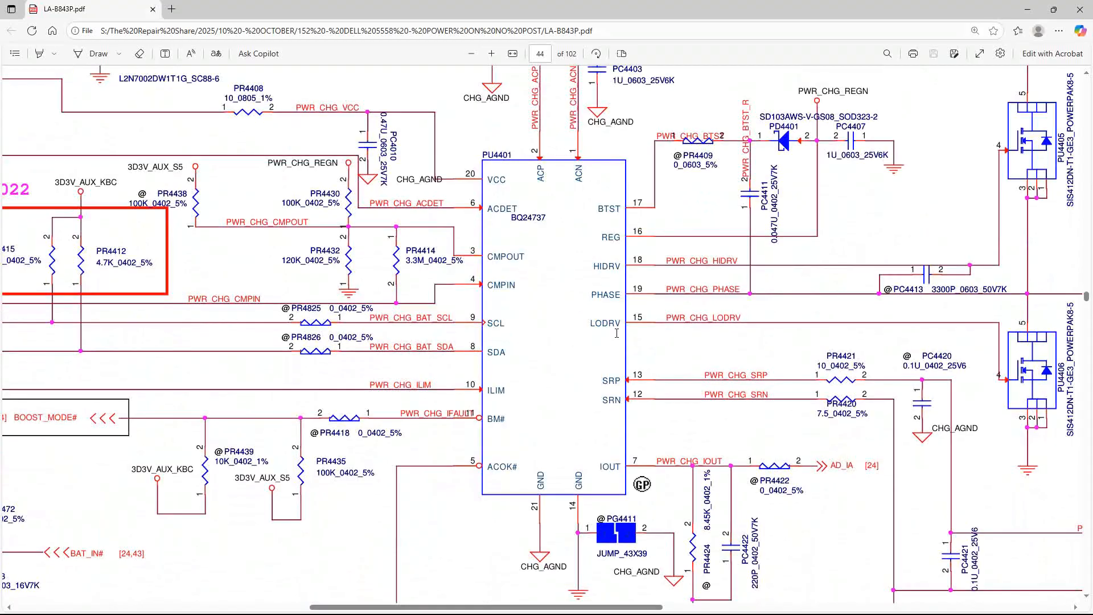
scroll("down", 3)
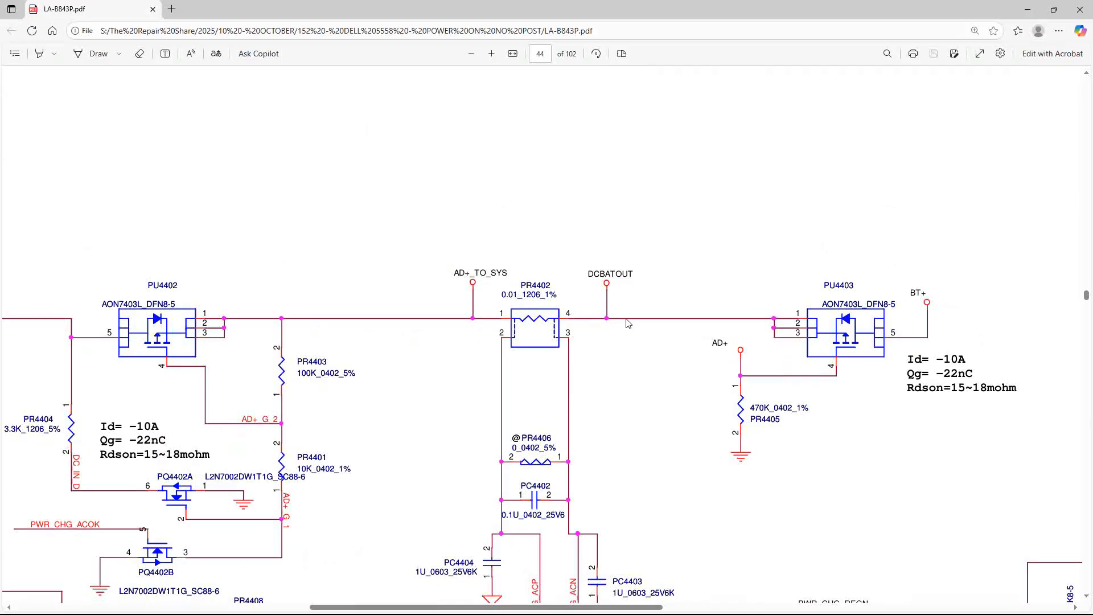
- Search the schematic PDF for PR4402, highlighting the current-sense resistor on page 44
type("PR4402")
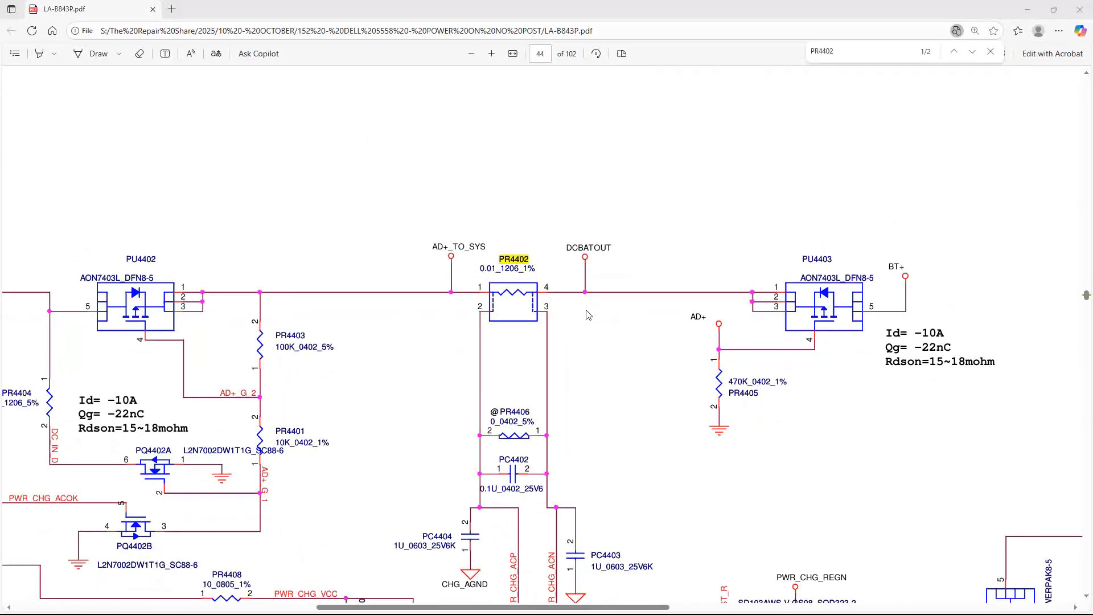
mouse_move(573, 293)
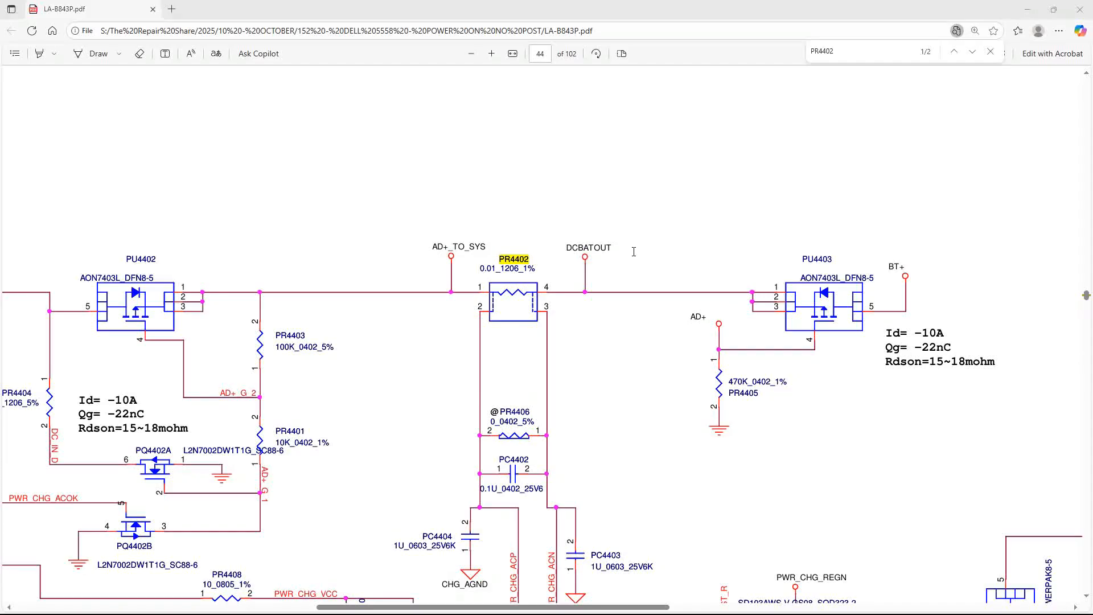
mouse_move(648, 253)
type("pu4503")
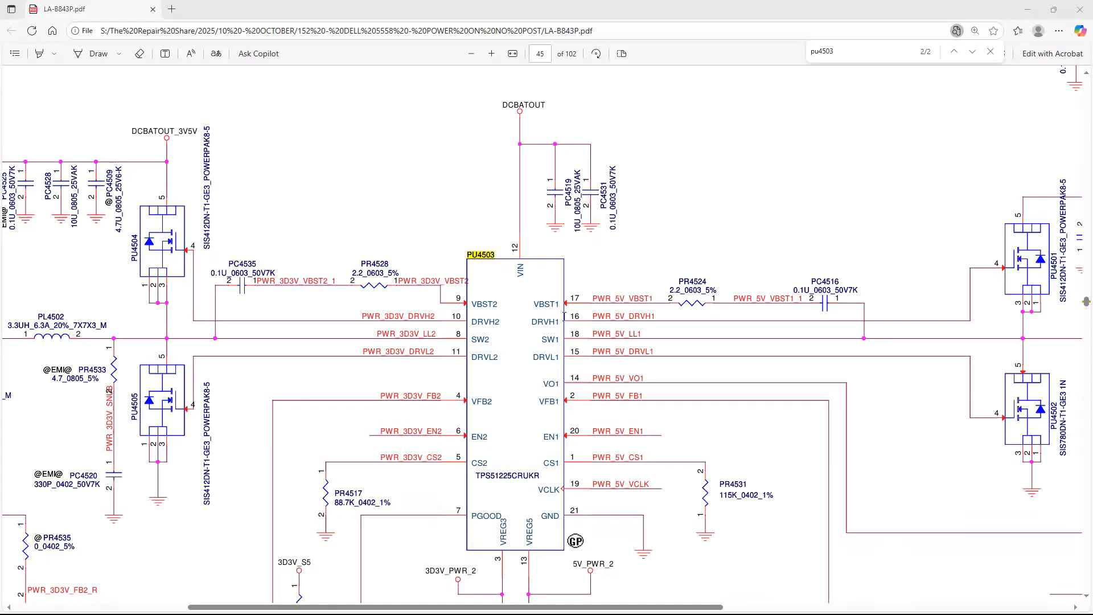
mouse_move(565, 315)
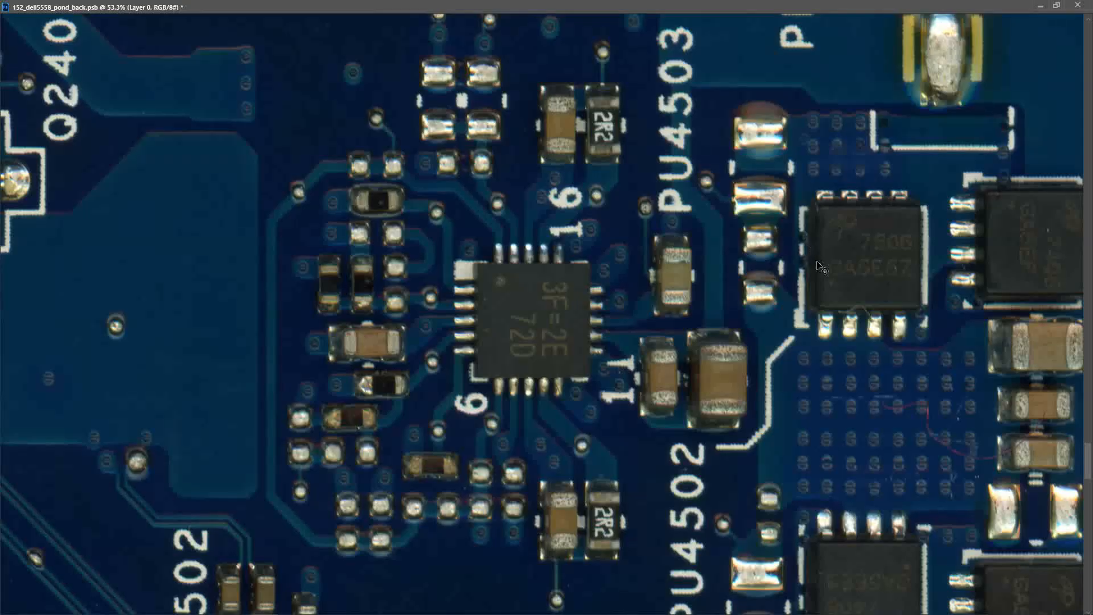
mouse_move(690, 73)
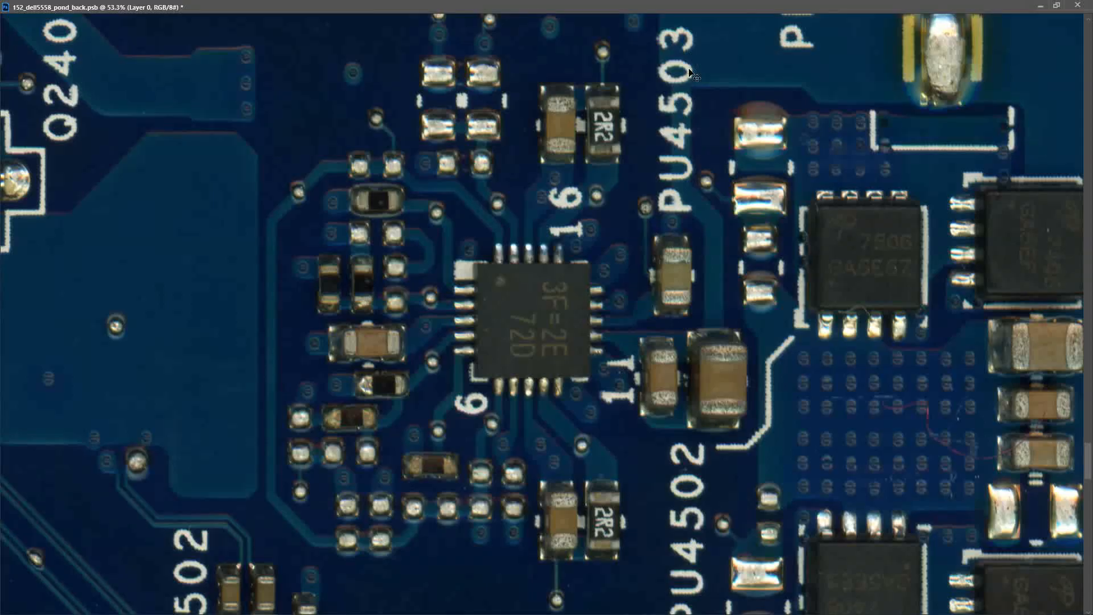
mouse_move(687, 197)
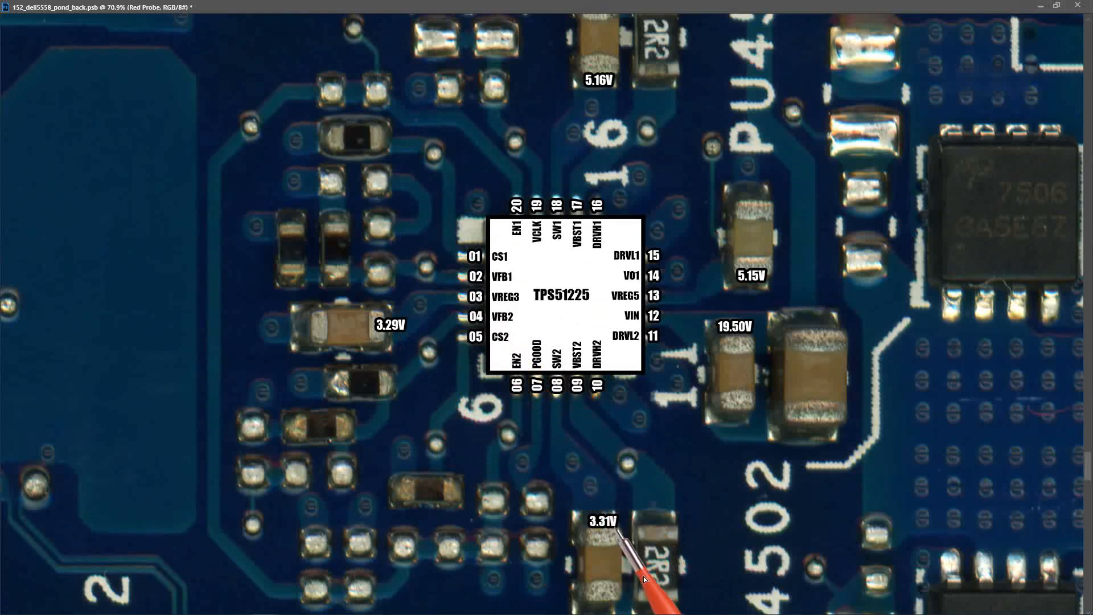
mouse_move(703, 489)
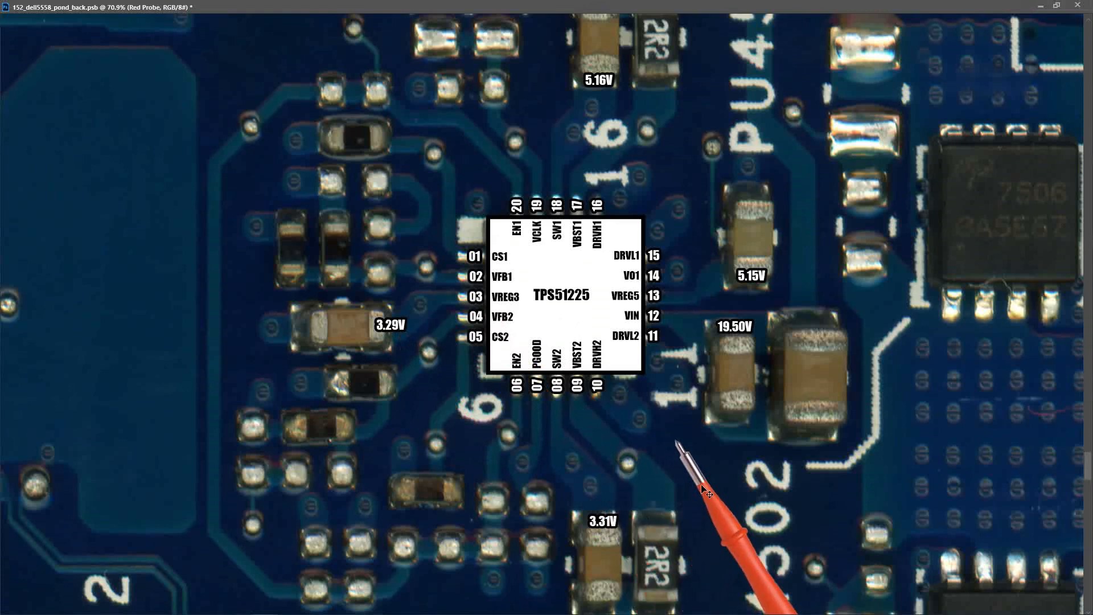
mouse_move(706, 495)
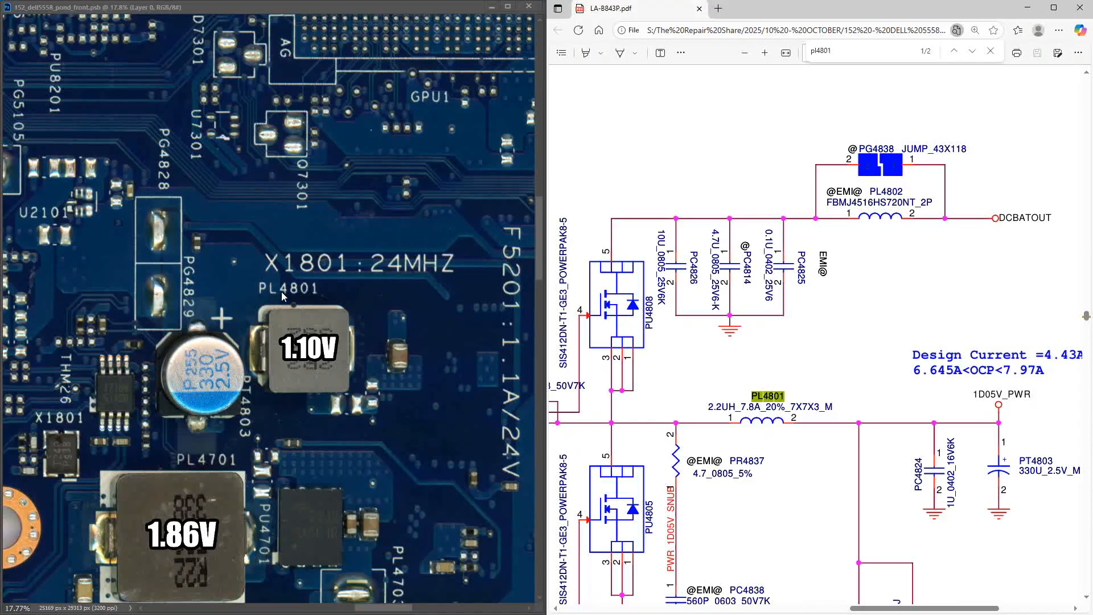
mouse_move(299, 361)
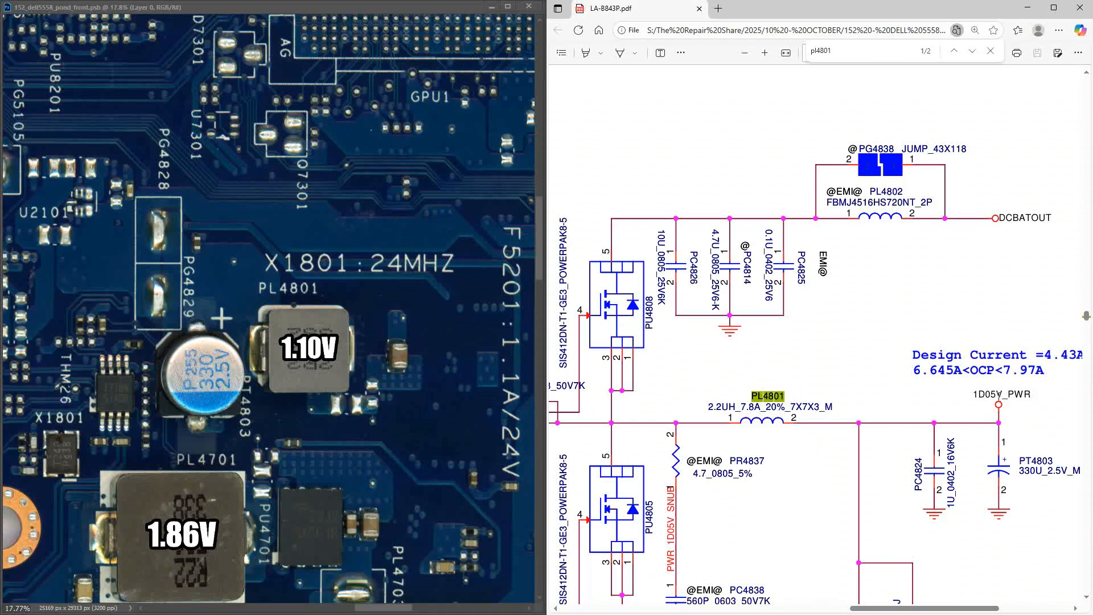
mouse_move(1002, 423)
type("5")
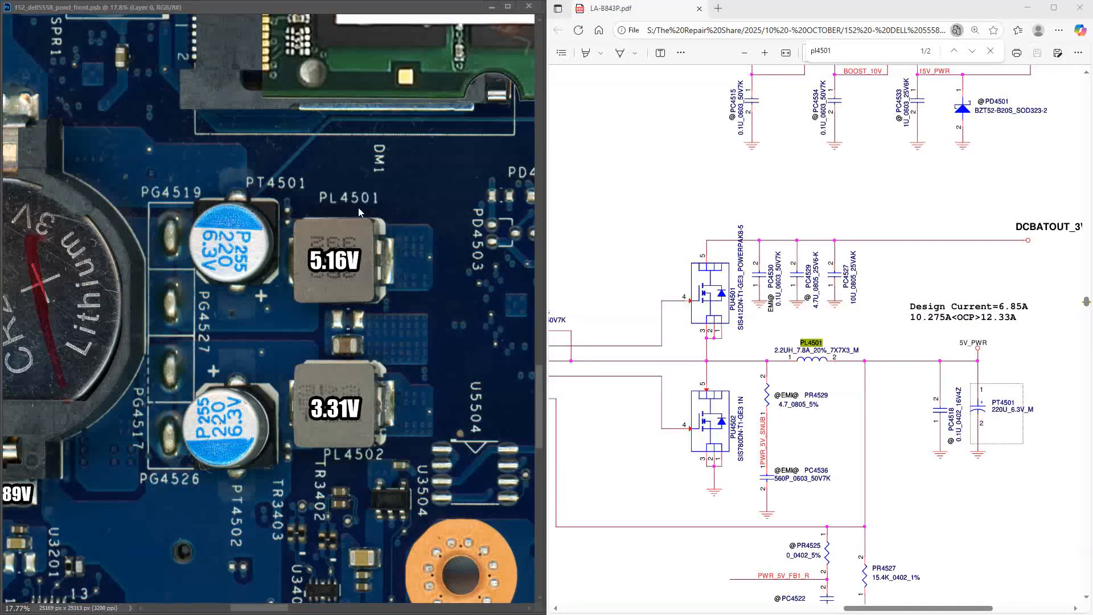
mouse_move(357, 276)
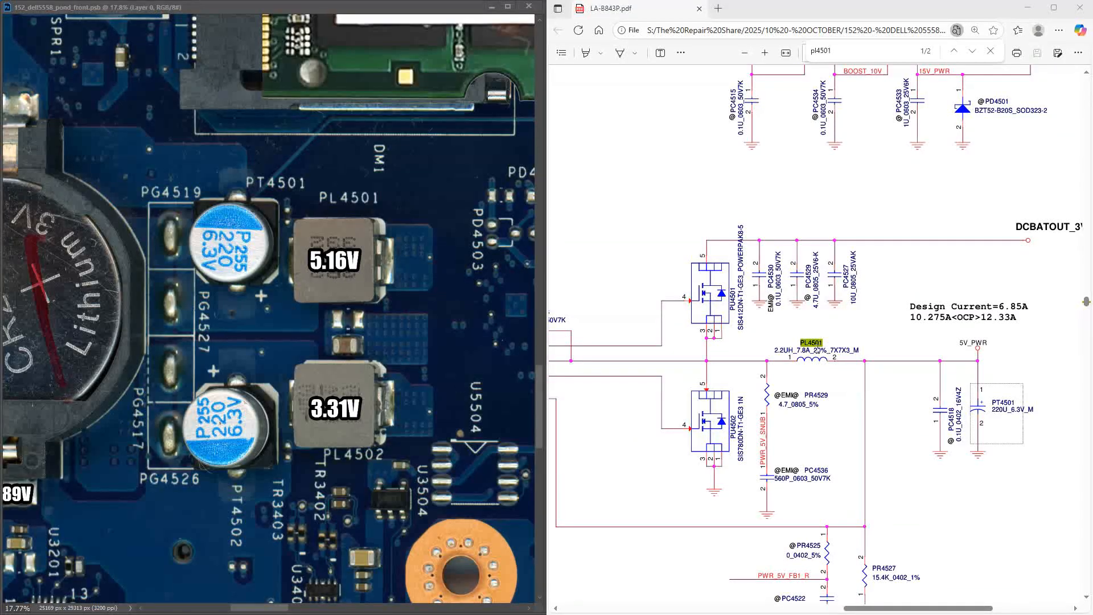
- Pan the scan to the SPI25 BIOS chip marked 3.29V and search the schematic for spi25
scroll("down", 3)
type("902")
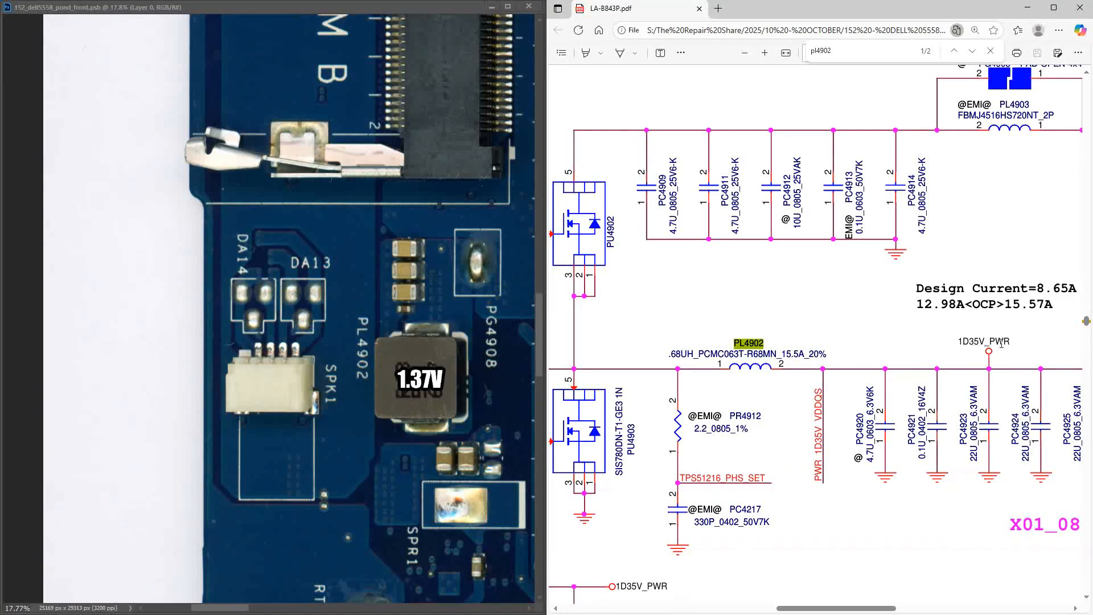
type("spi25")
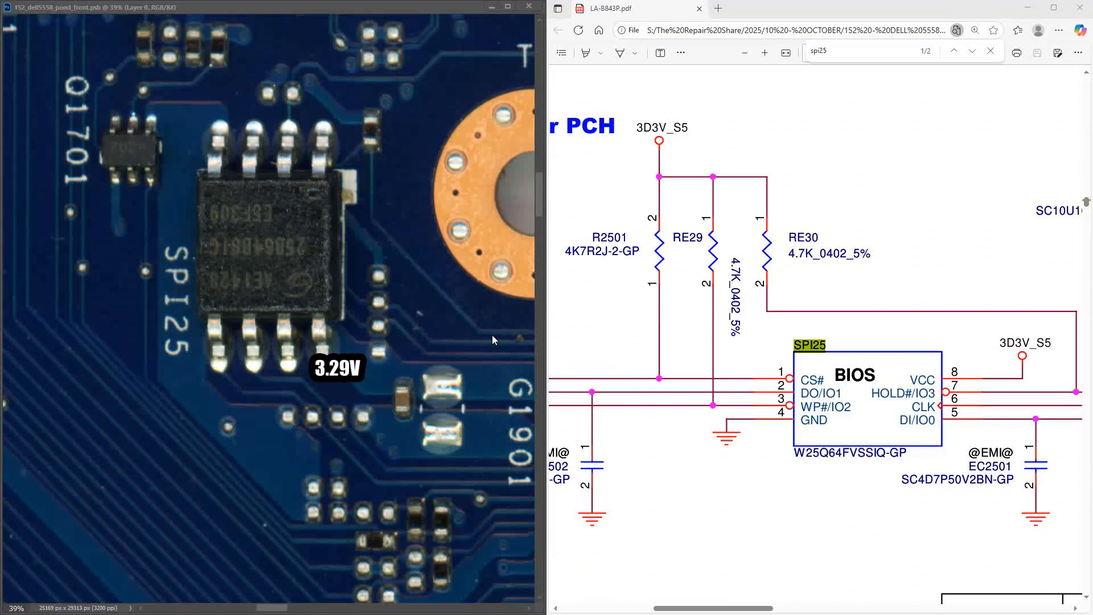
mouse_move(272, 274)
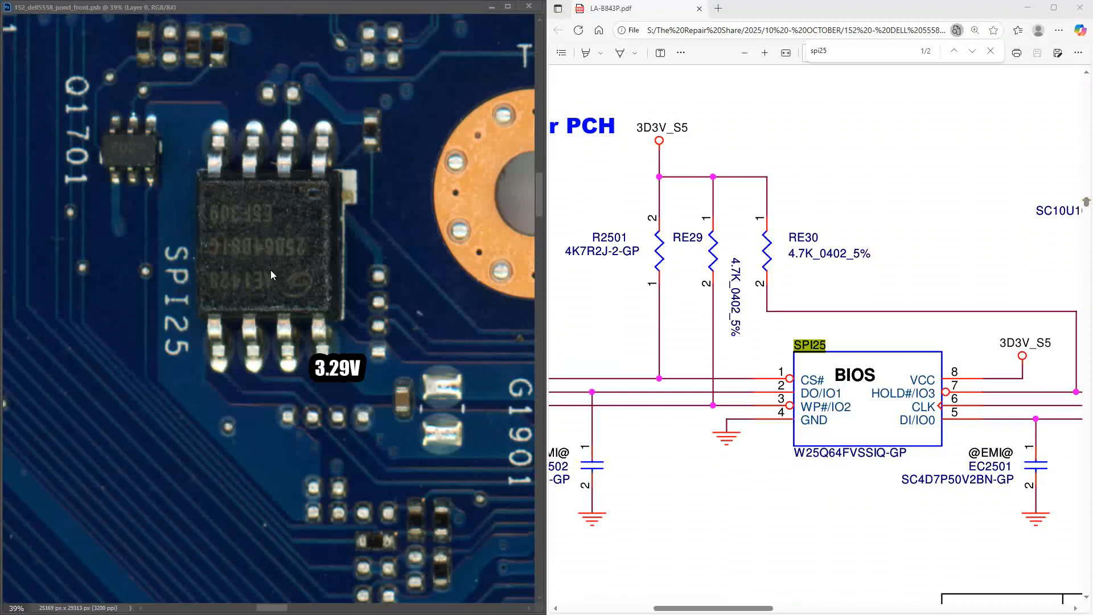
mouse_move(927, 376)
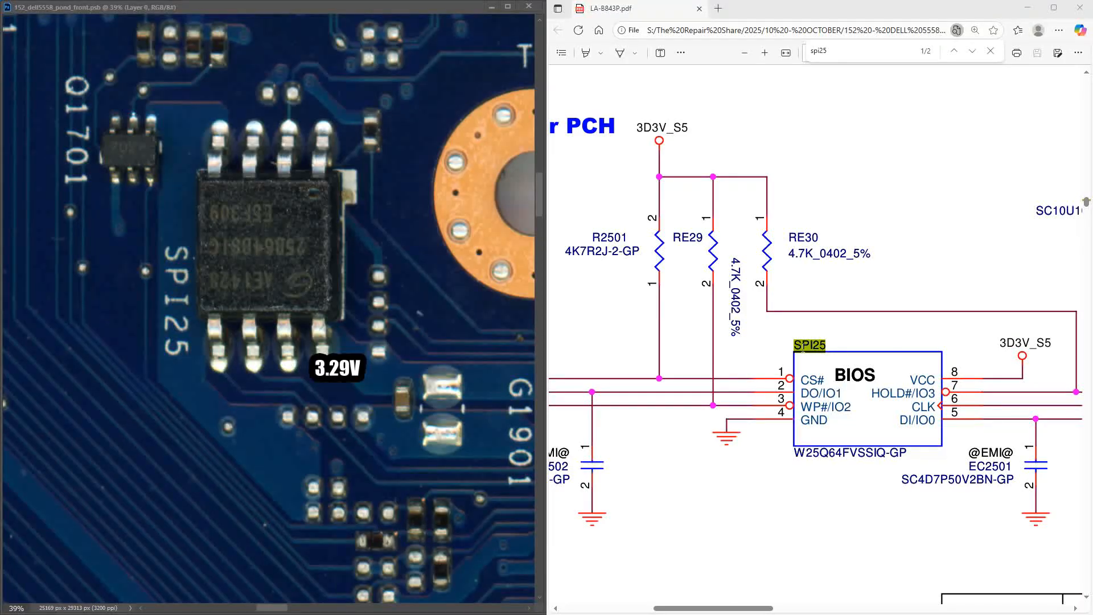
mouse_move(844, 465)
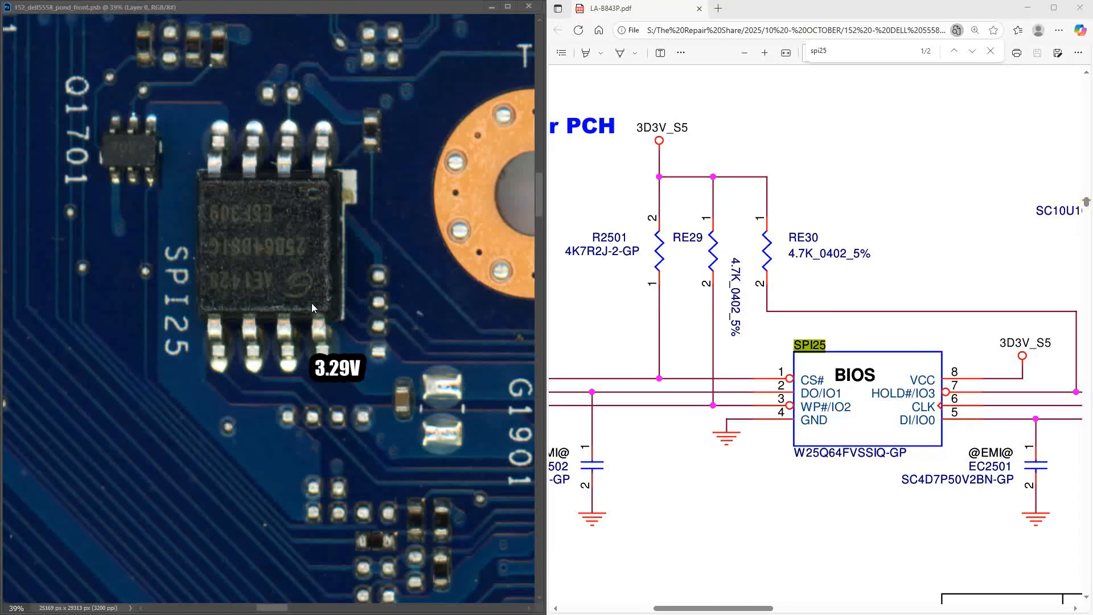
mouse_move(338, 378)
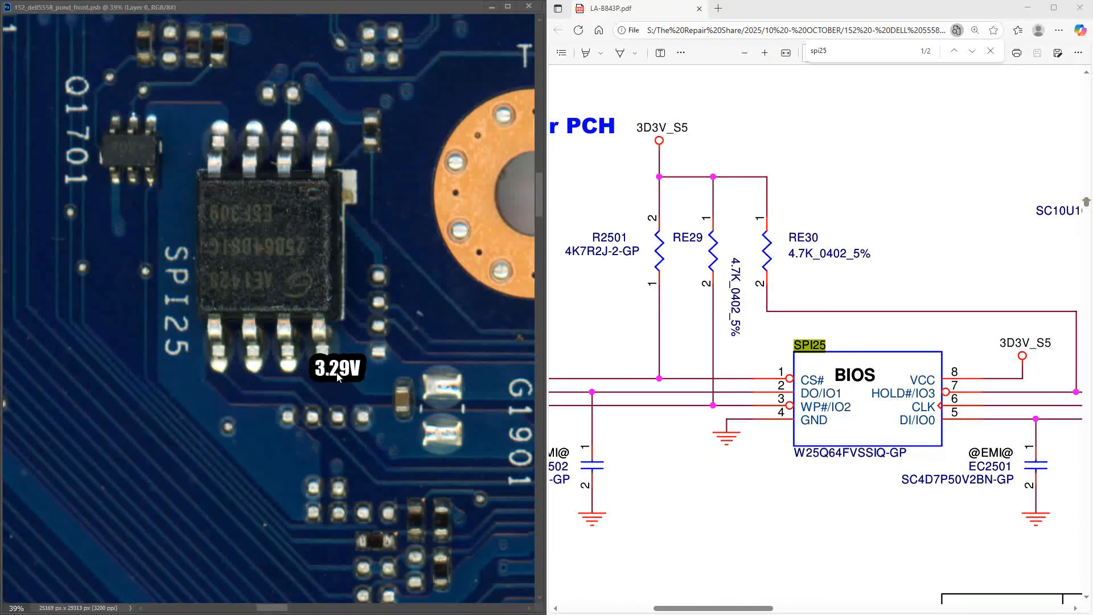
mouse_move(369, 368)
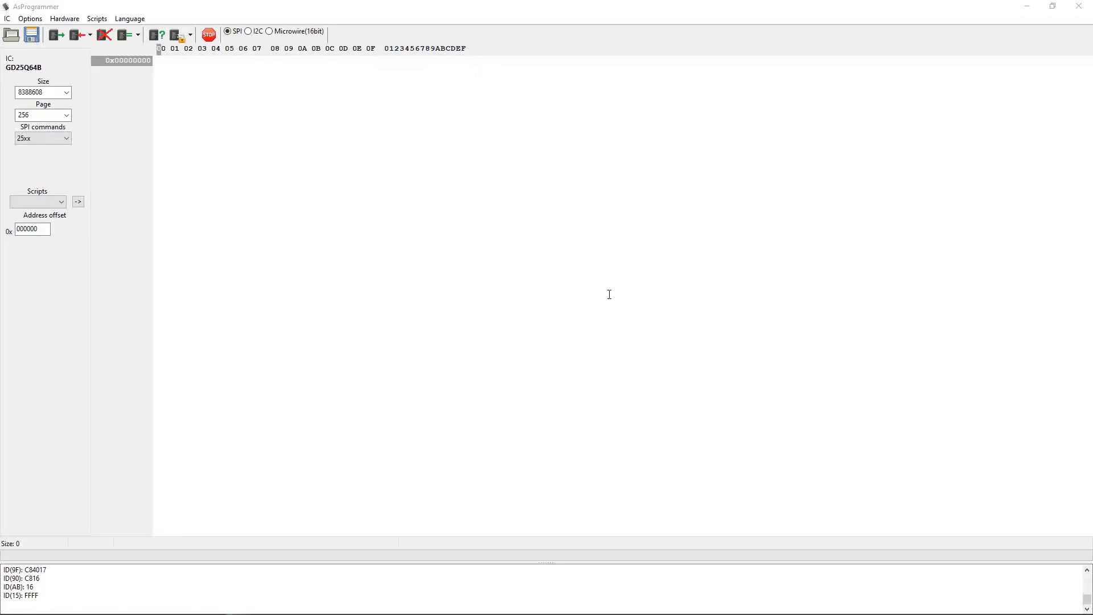
mouse_move(159, 127)
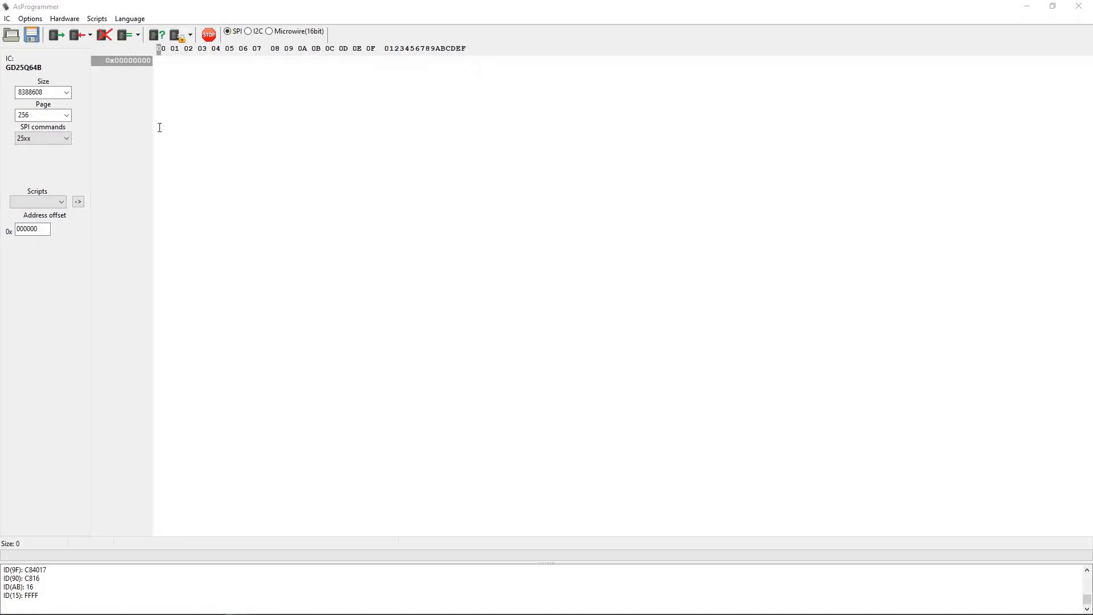
mouse_move(271, 380)
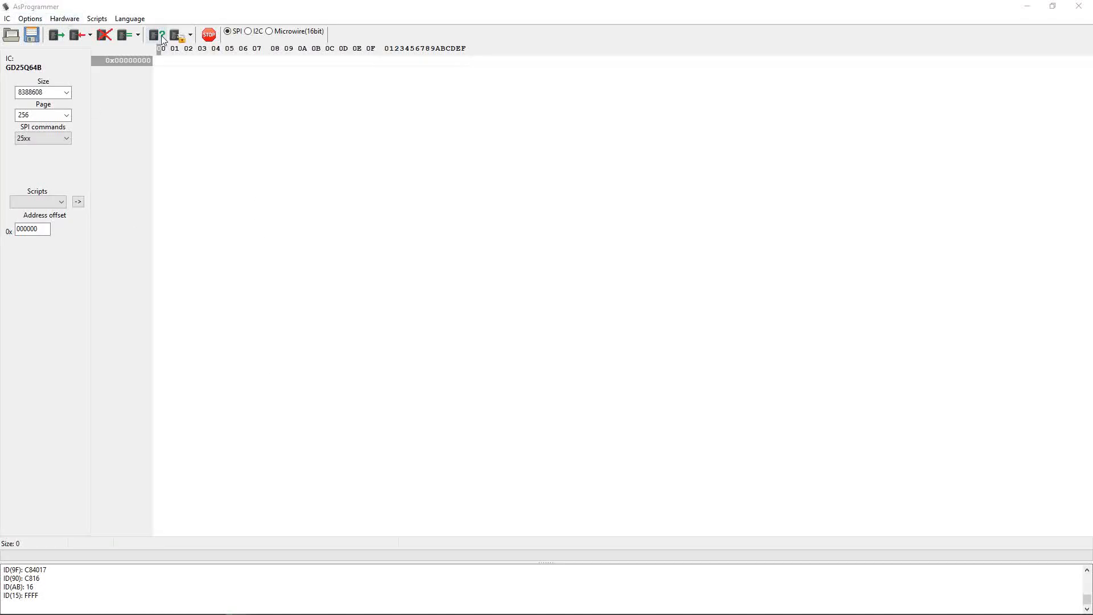
- Find the IC and choose GD25Q64B (GIGADEVICE) from the matching chips
left_click(155, 36)
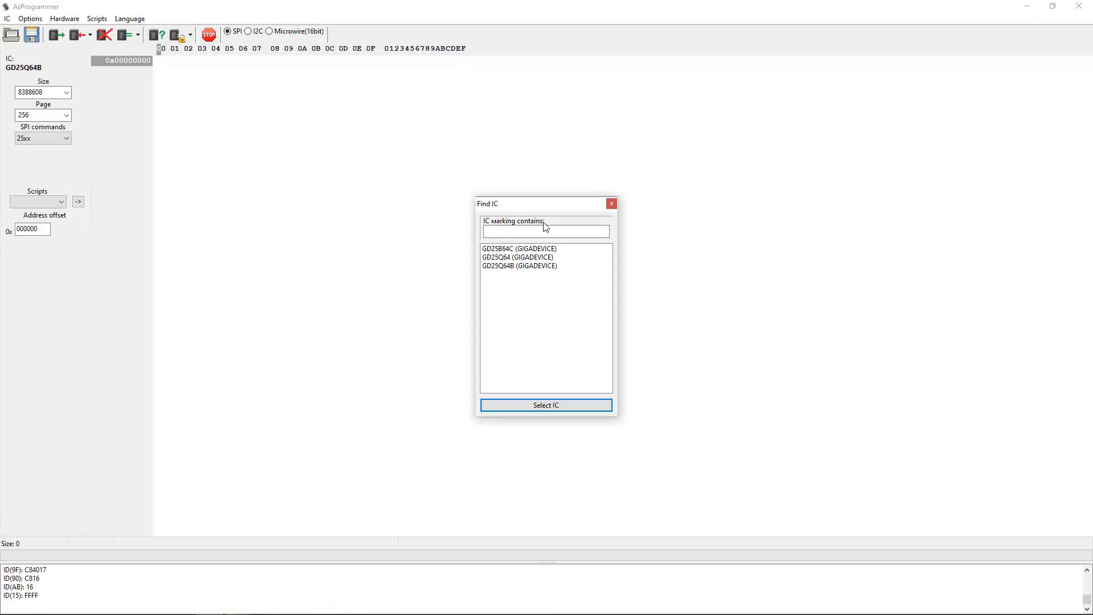
left_click_drag(546, 204, 365, 135)
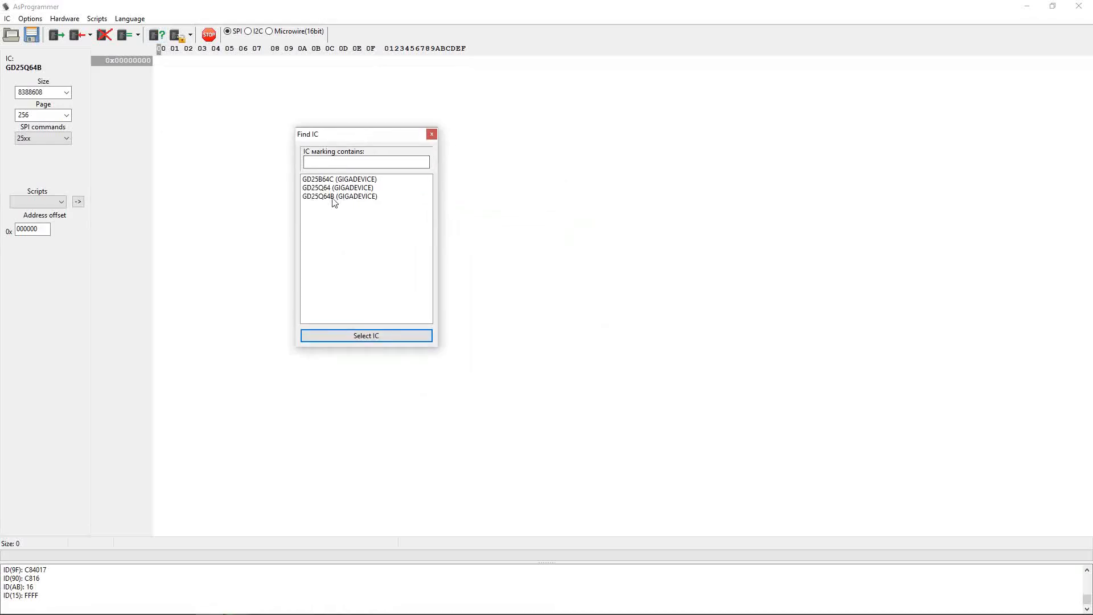
left_click(366, 335)
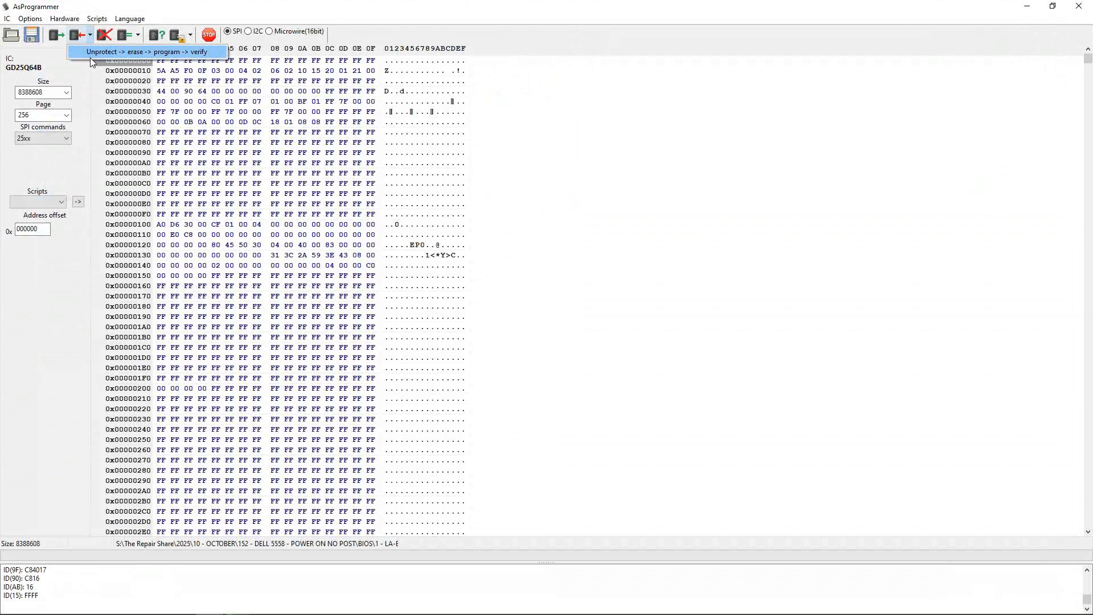
mouse_move(210, 58)
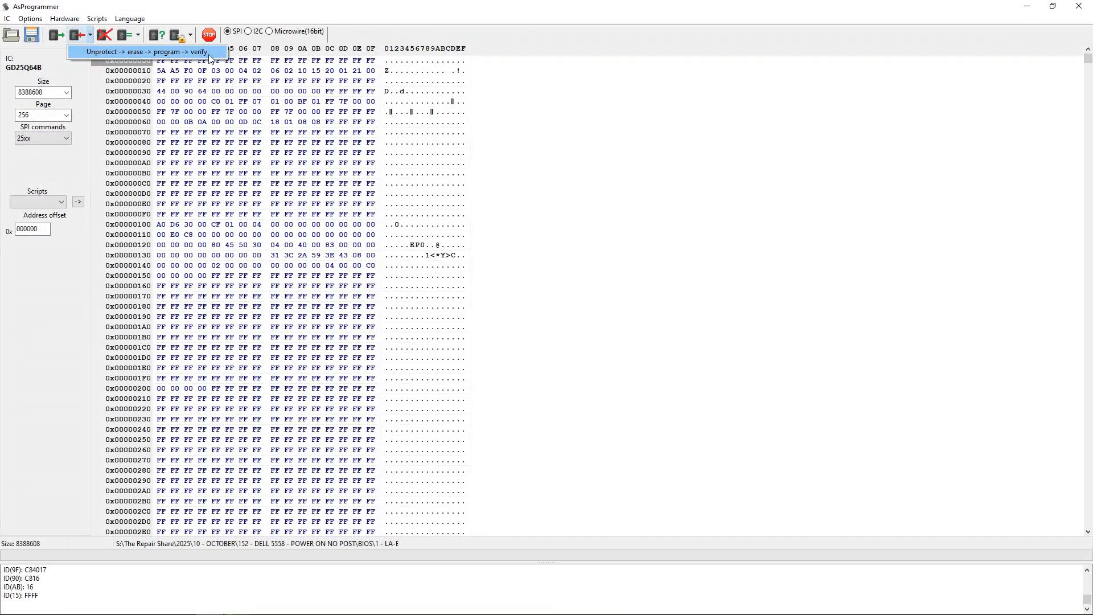
- Run Unprotect -> erase -> program -> verify on the GD25Q64B and confirm the erase
left_click(145, 51)
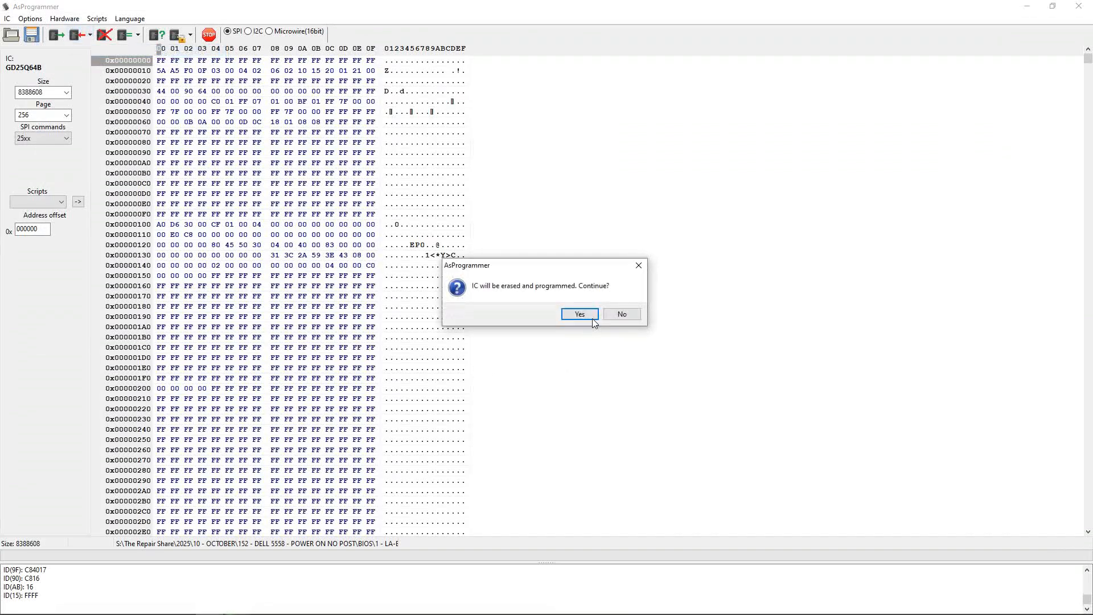
left_click(580, 315)
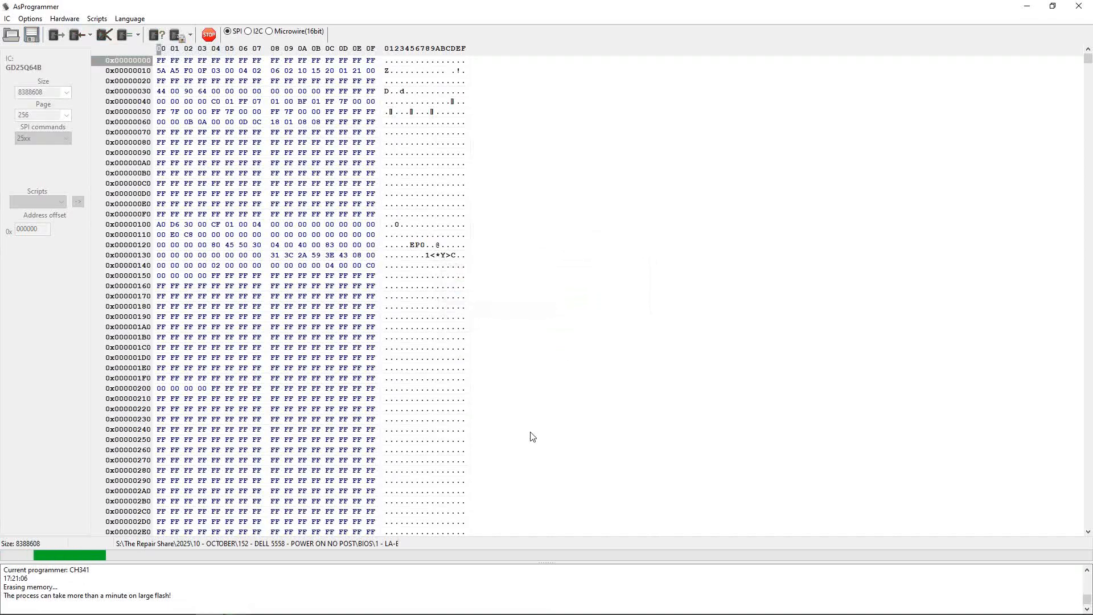